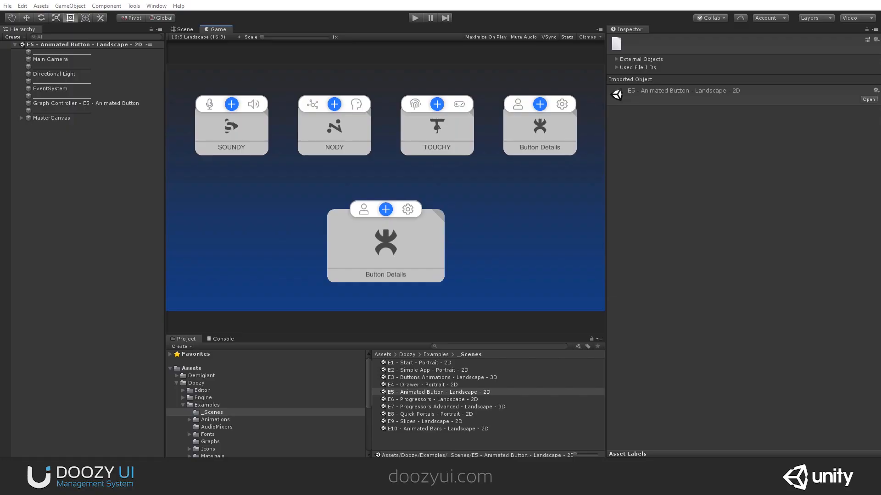
mouse_move(313, 194)
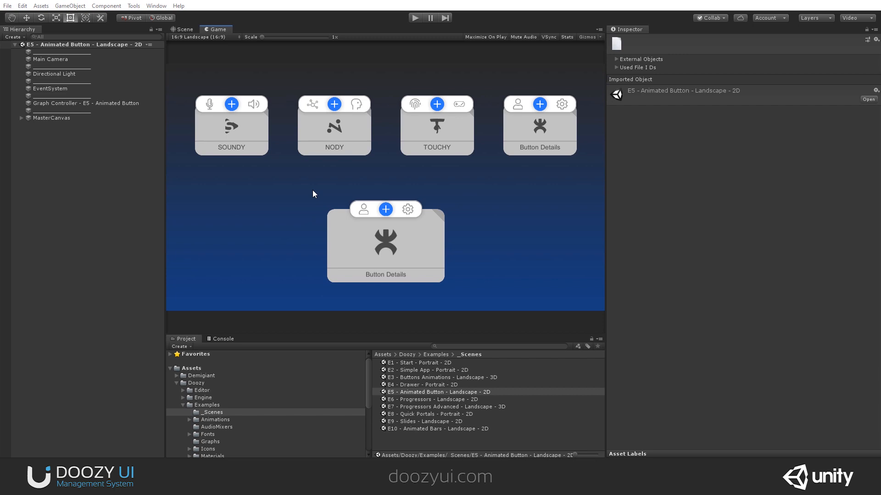
Select the E5 Animated Button Landscape 2D scene and view its canvas in the Scene view.
click(206, 405)
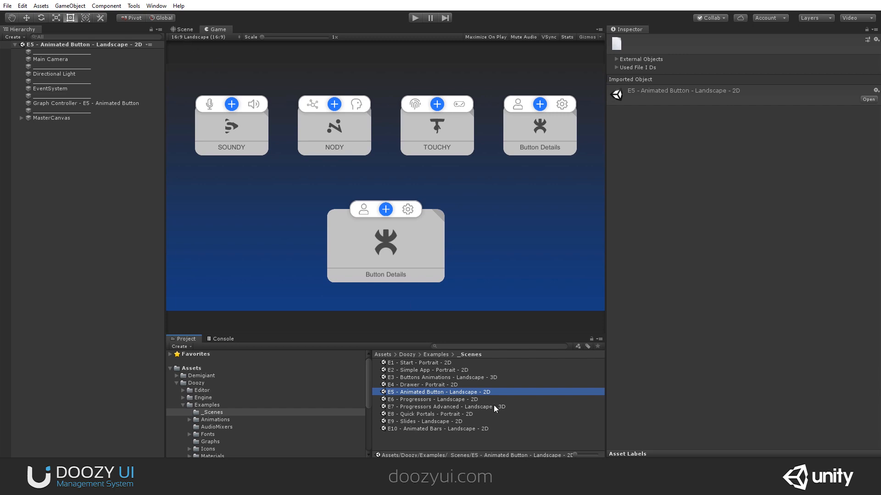
click(183, 28)
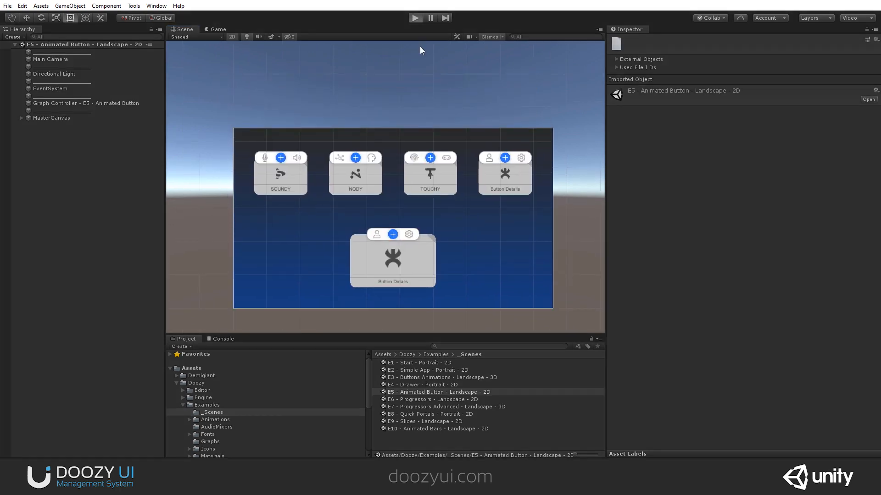
click(414, 17)
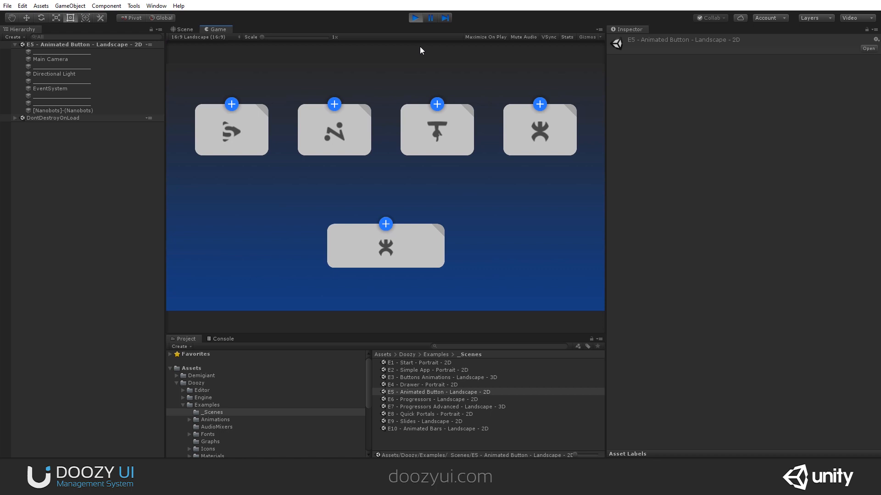
click(230, 130)
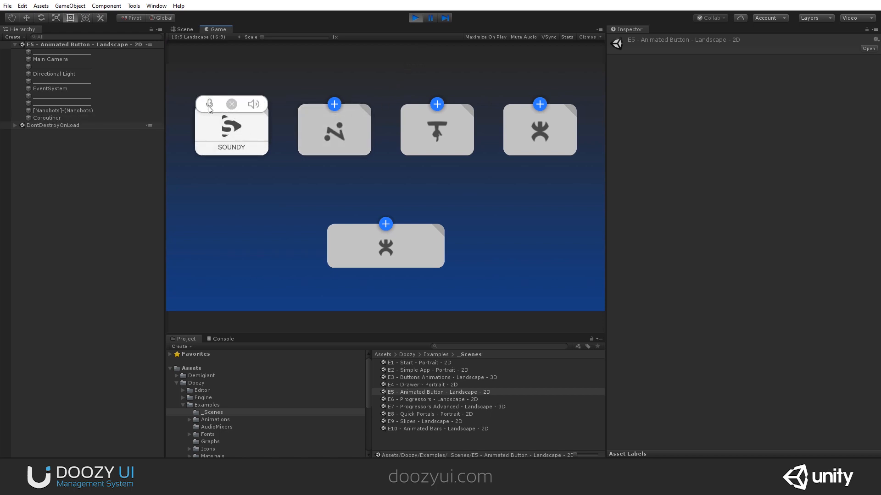
mouse_move(281, 110)
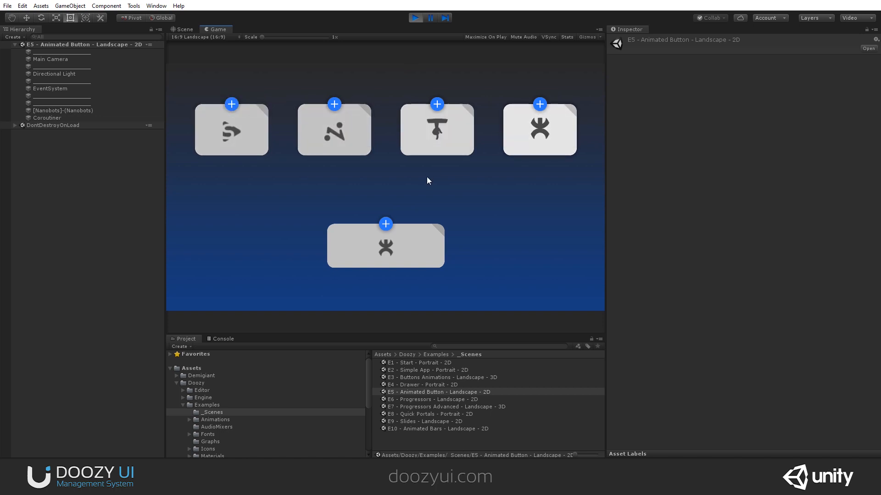
mouse_move(333, 130)
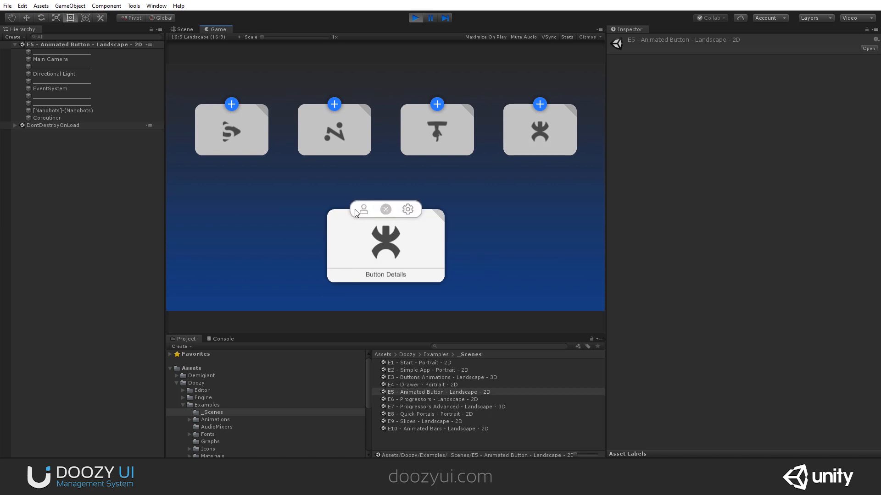
click(385, 210)
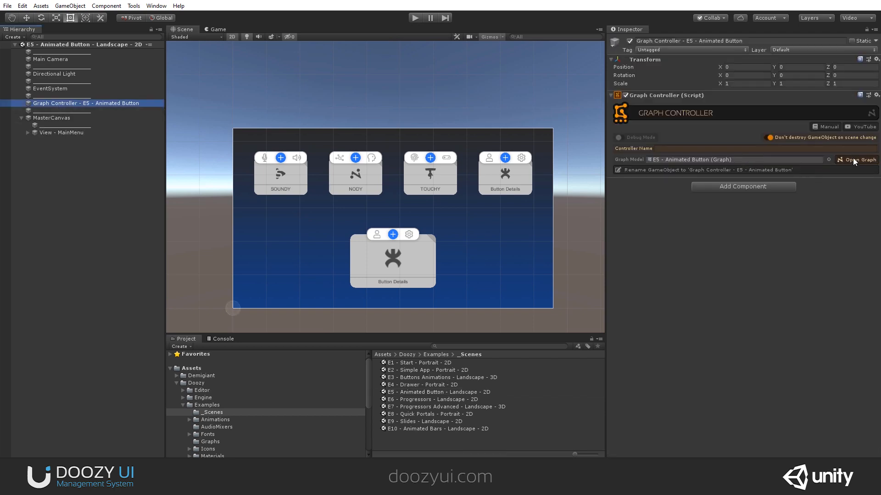
Open the Graph Controller's graph to reach the MainMenu's E5 - Button - Dummy card.
click(860, 160)
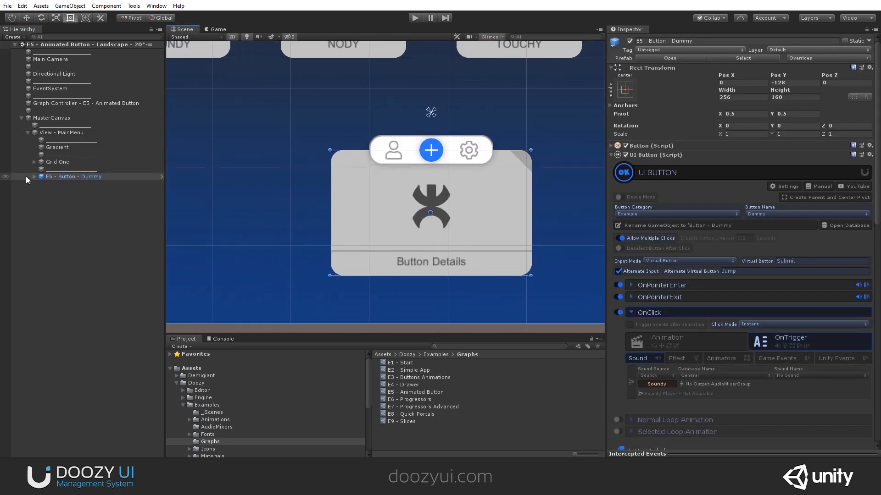
Expand E5 - Button - Dummy's children and preview its OnPointerEnter hover sound.
click(34, 176)
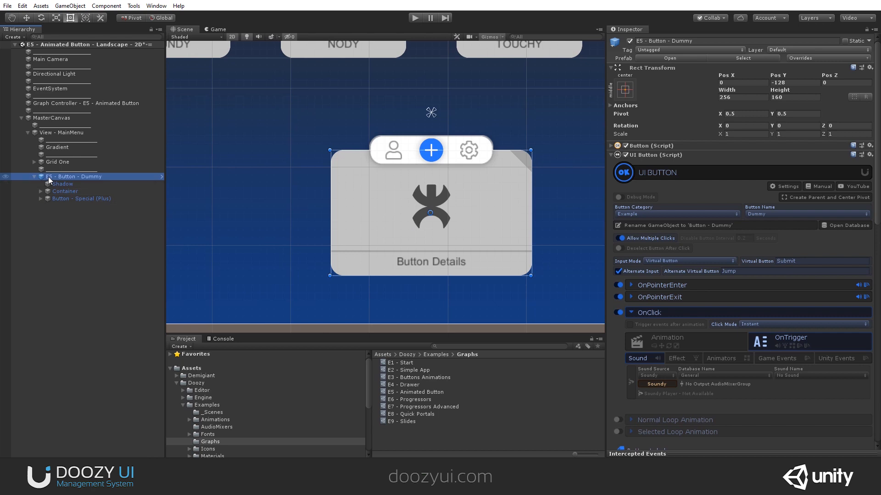
drag(431, 207, 406, 199)
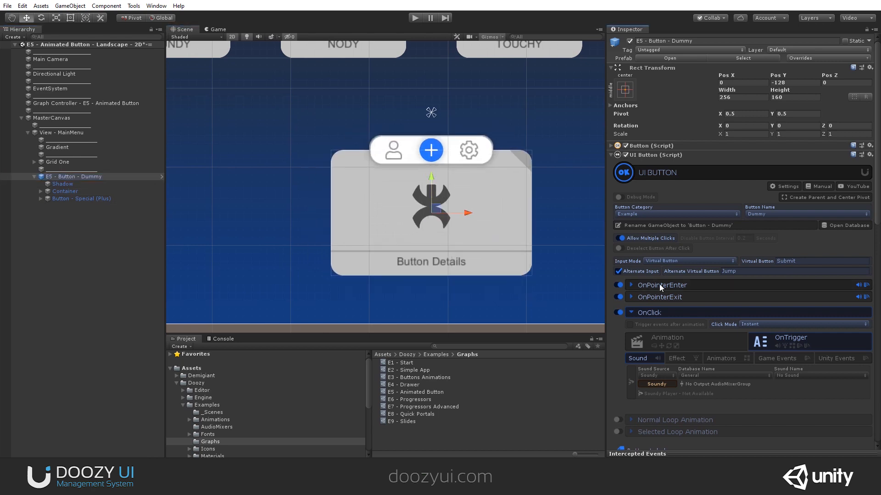
click(630, 285)
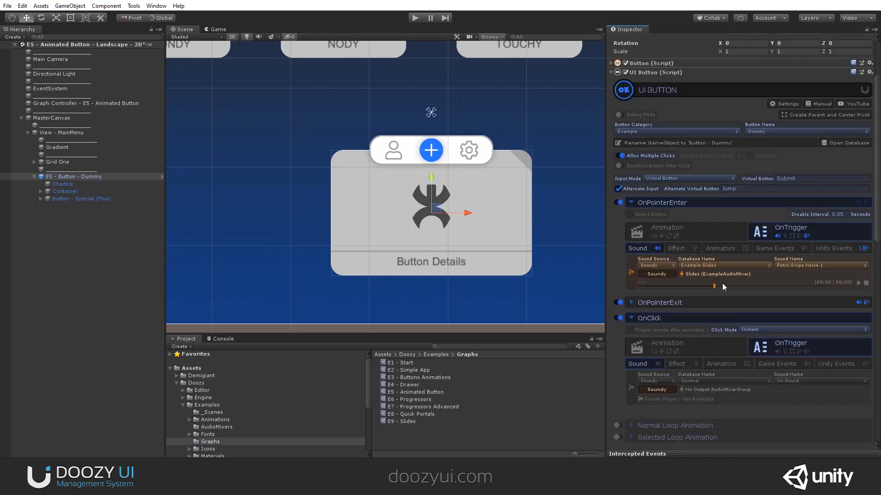
click(833, 248)
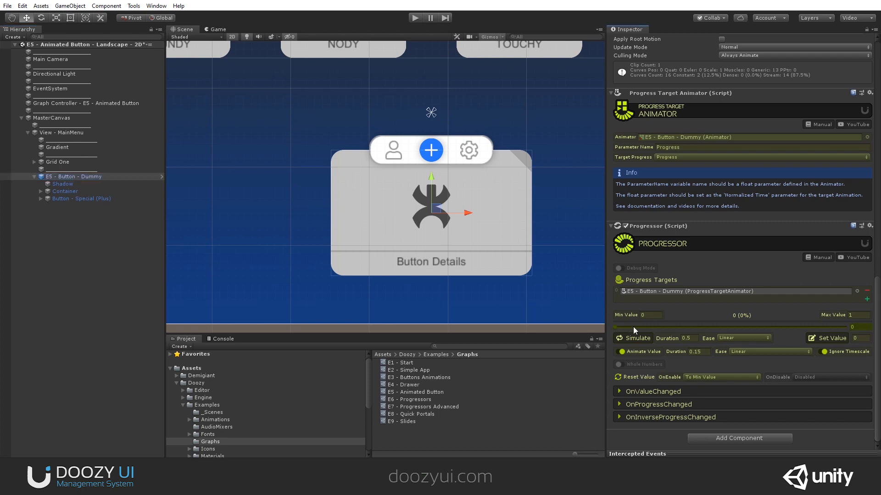
mouse_move(666, 321)
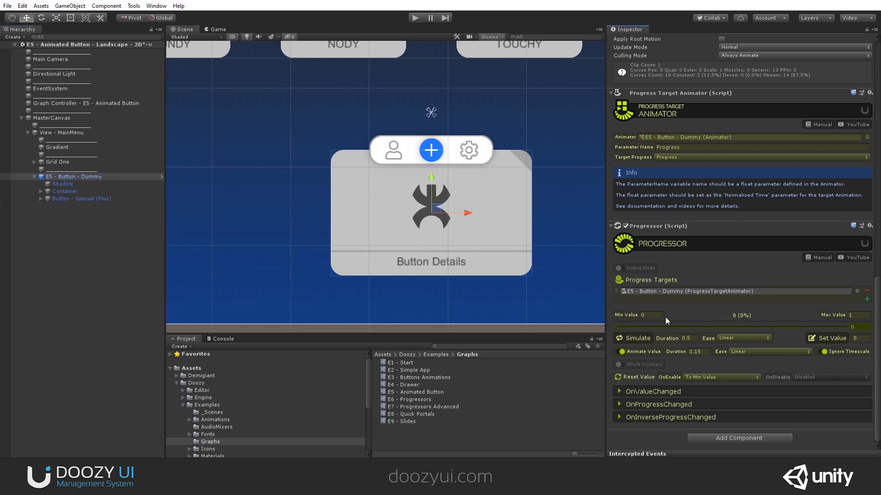
mouse_move(668, 311)
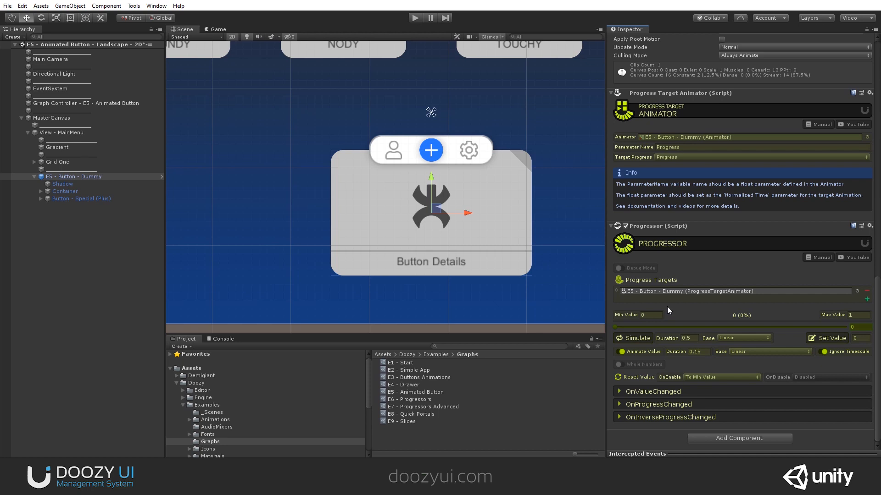
click(64, 191)
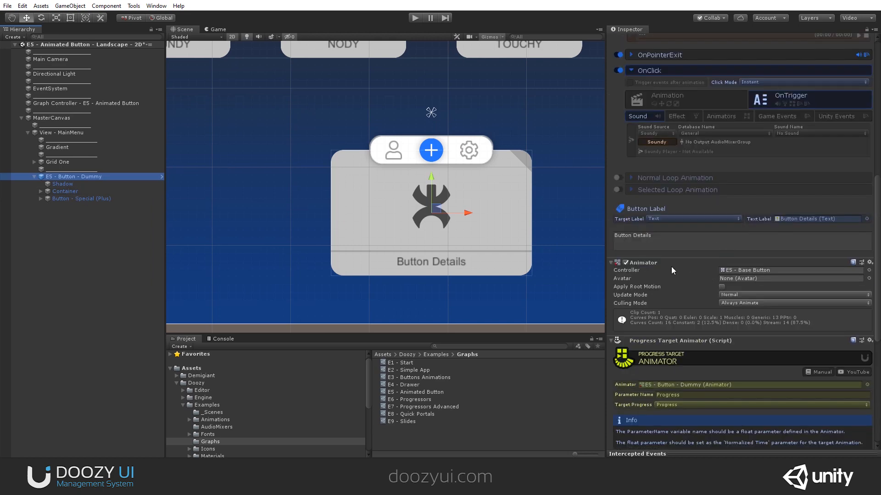
click(156, 6)
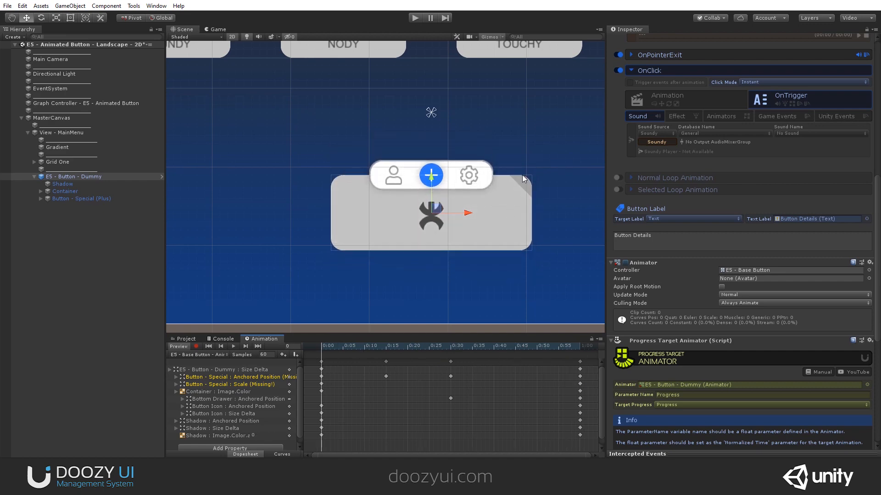
mouse_move(463, 228)
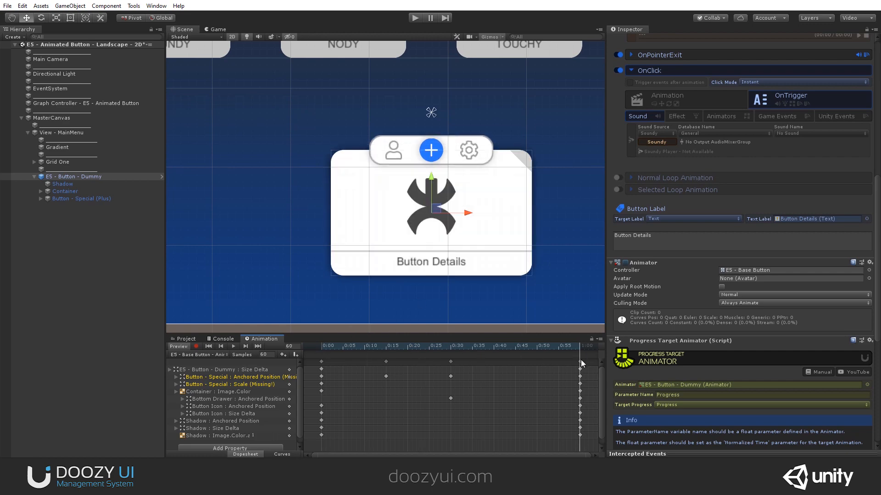
scroll(down, 3)
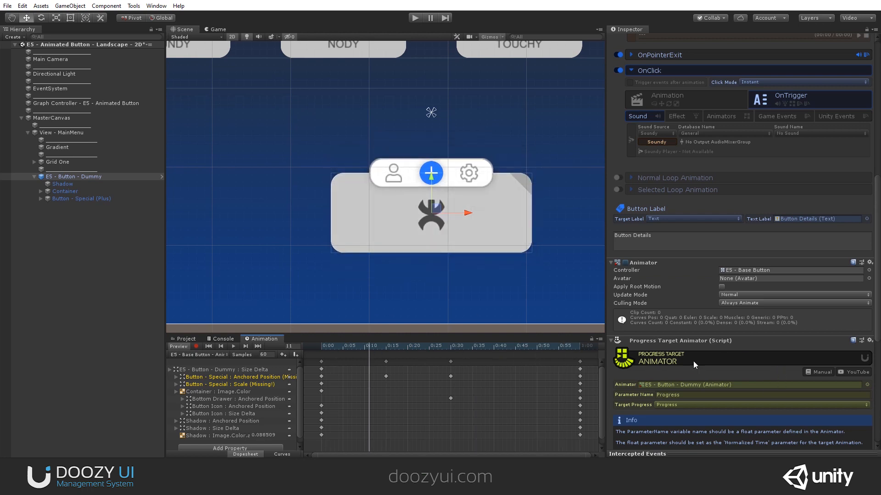
mouse_move(668, 365)
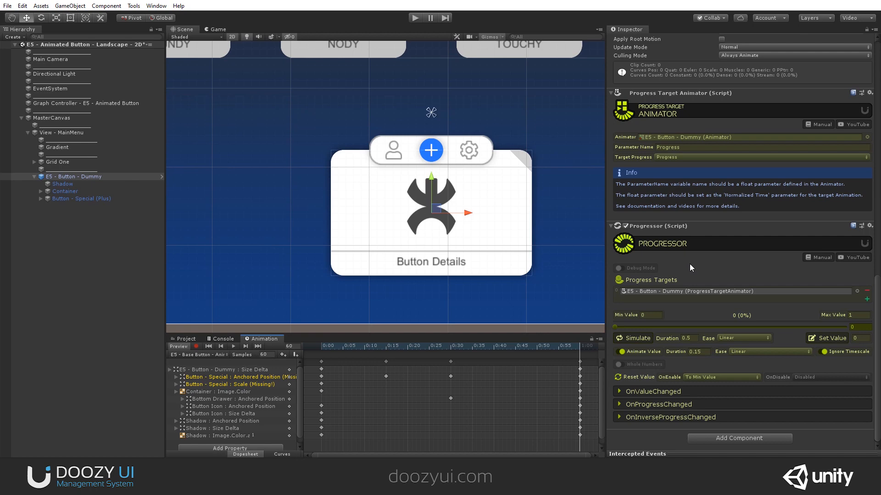
mouse_move(444, 232)
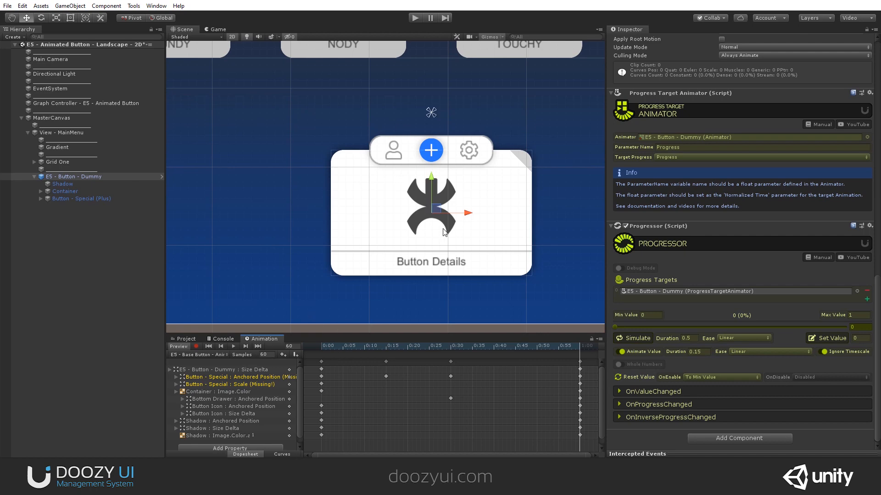
click(81, 198)
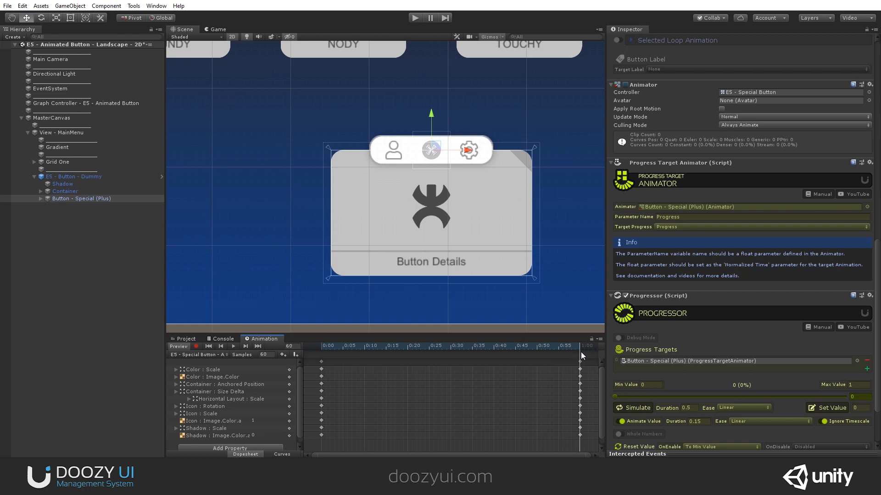
click(460, 345)
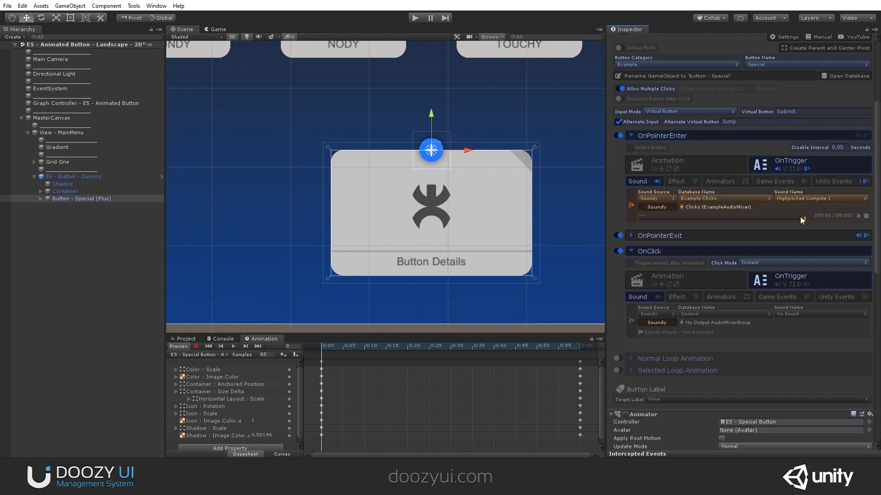
click(832, 181)
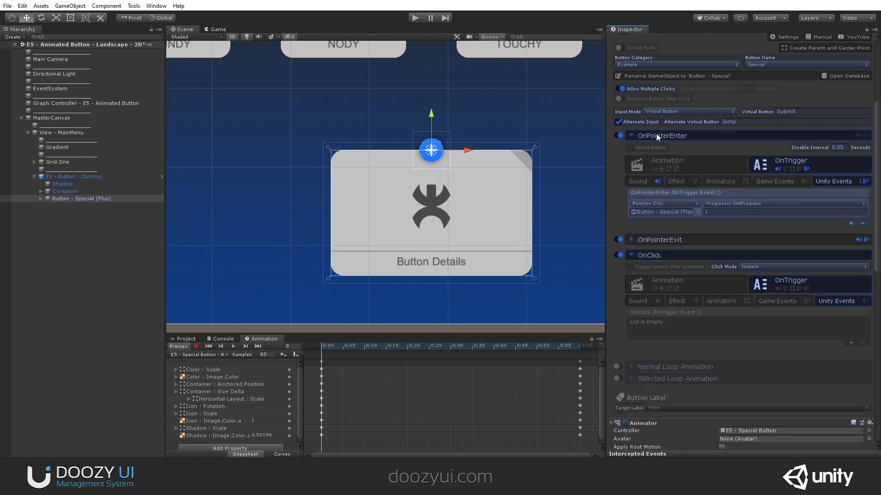
scroll(down, 3)
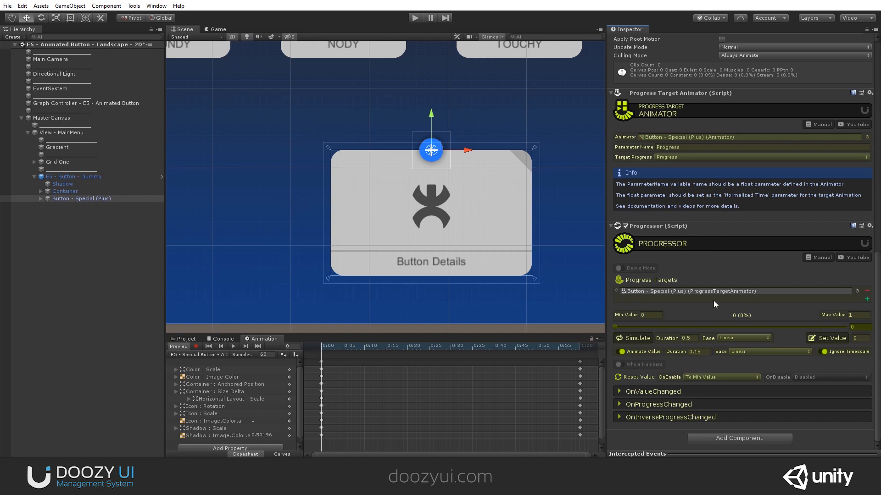
mouse_move(667, 120)
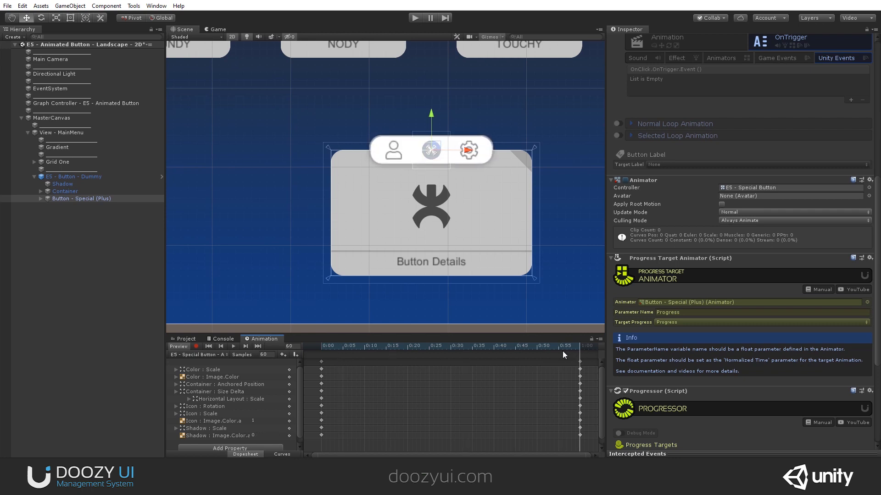
click(72, 205)
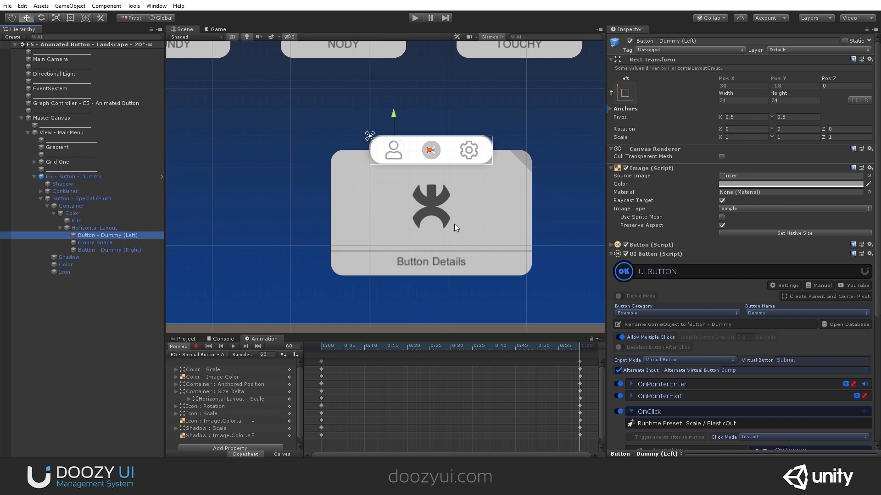
mouse_move(386, 15)
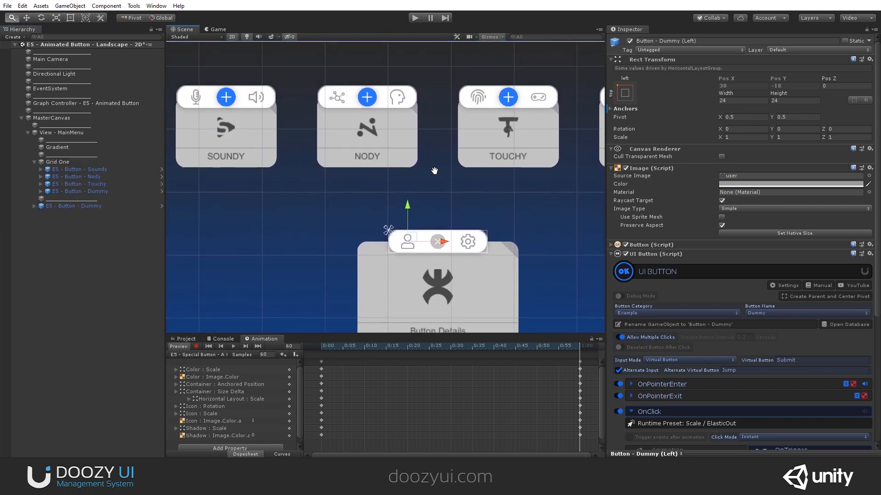
Select Grid One and enter 169.6 as its Grid Layout Group cell height.
click(57, 162)
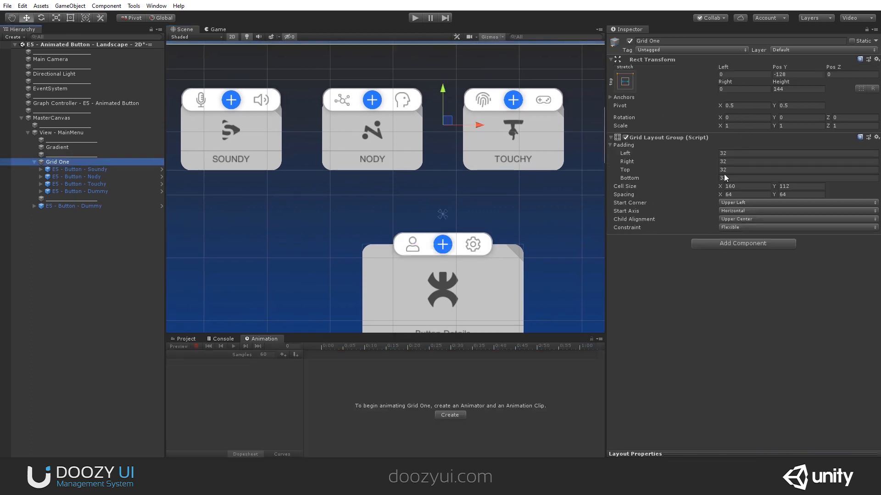
click(797, 185)
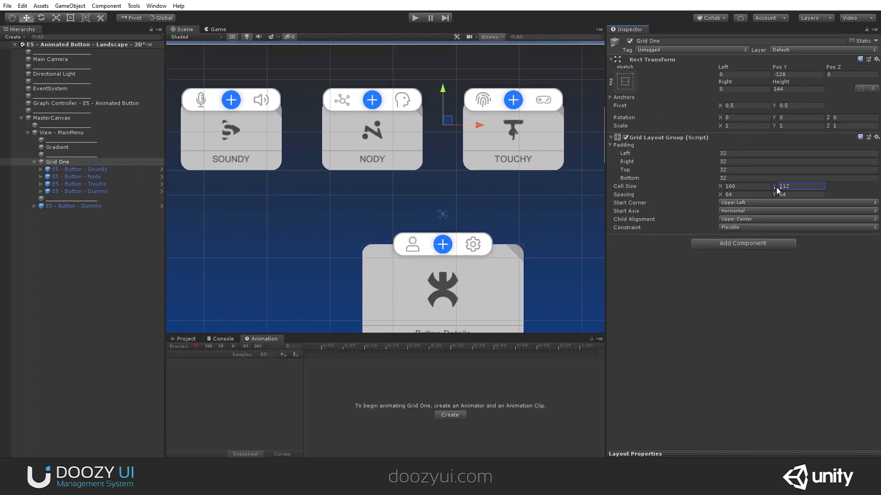
text(169.6)
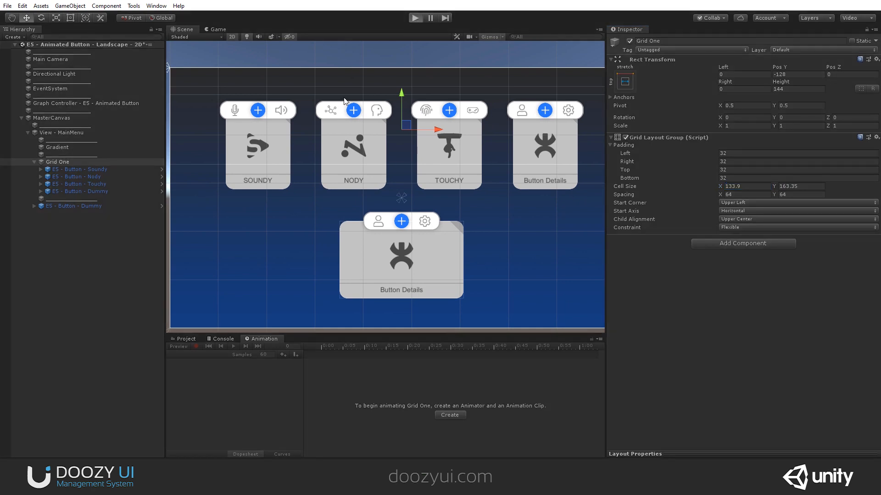
click(415, 18)
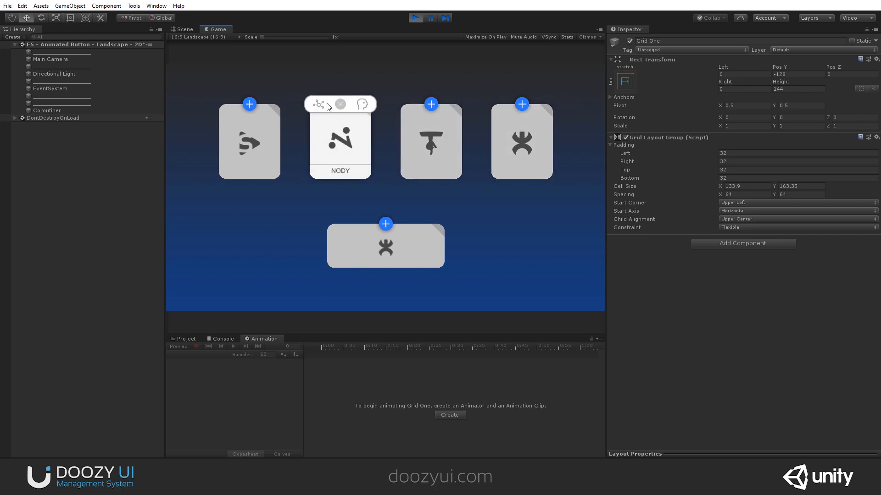
mouse_move(248, 149)
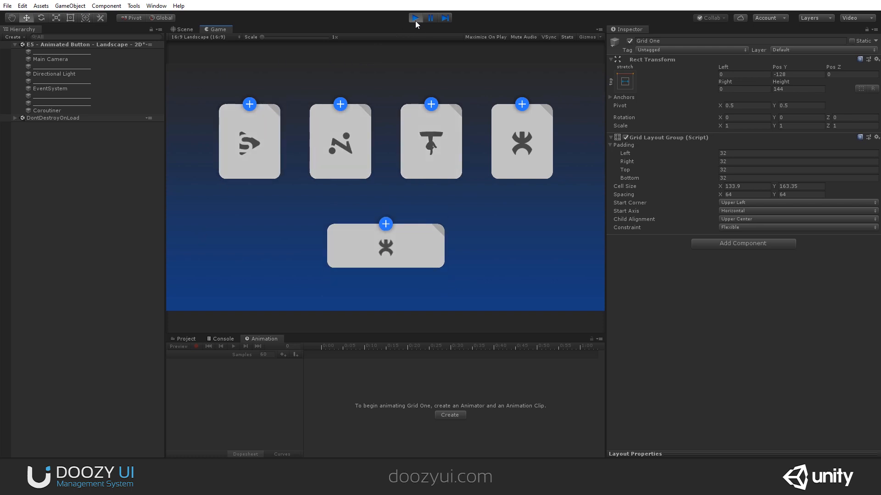
click(415, 17)
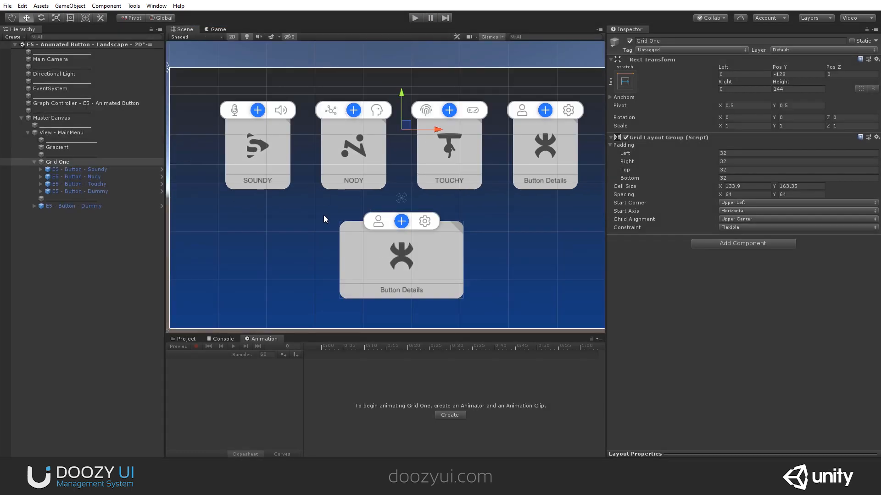